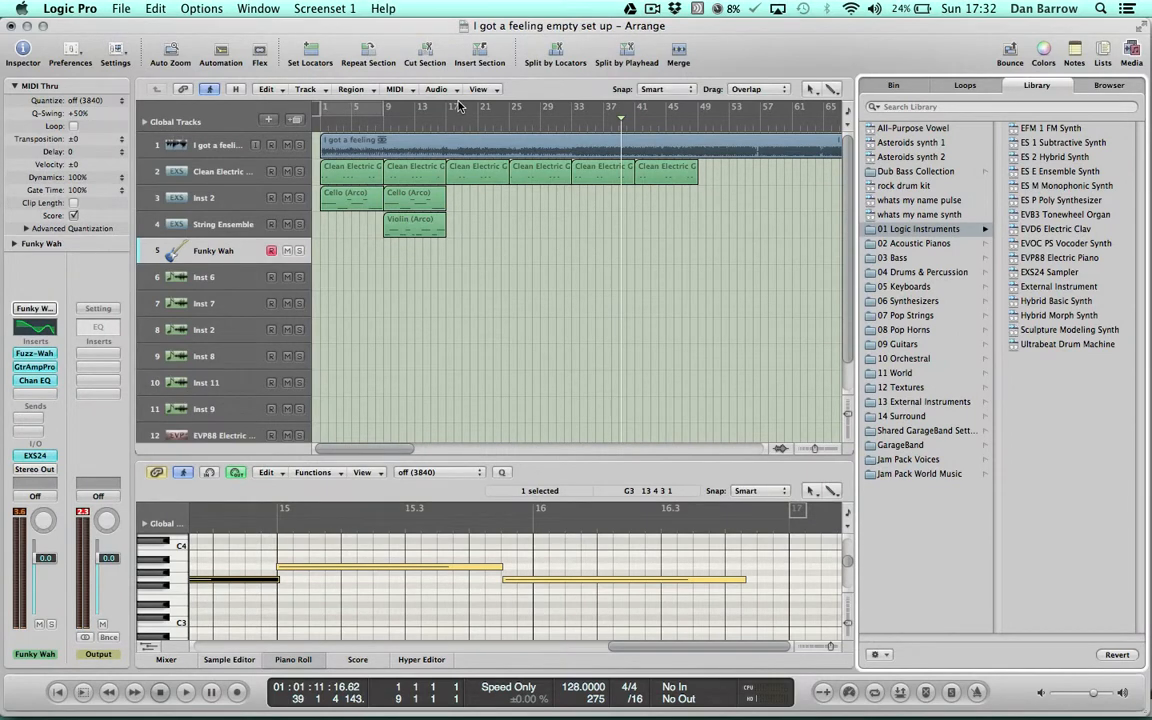
mouse_move(436, 124)
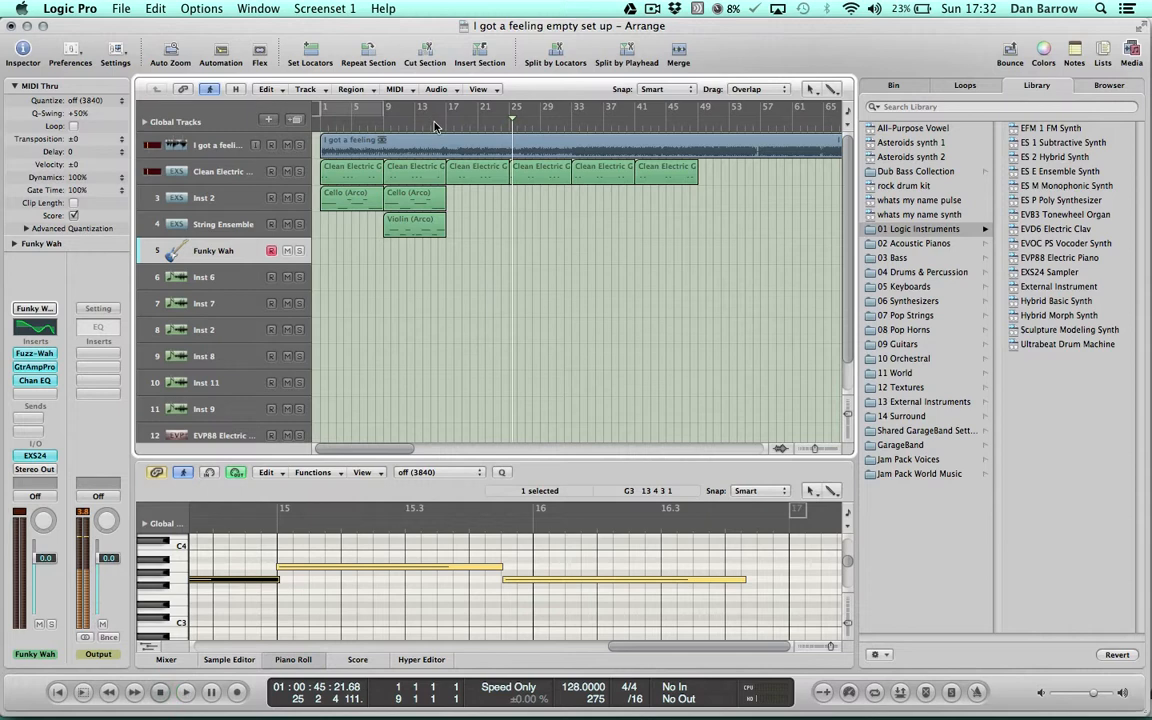
mouse_move(448, 112)
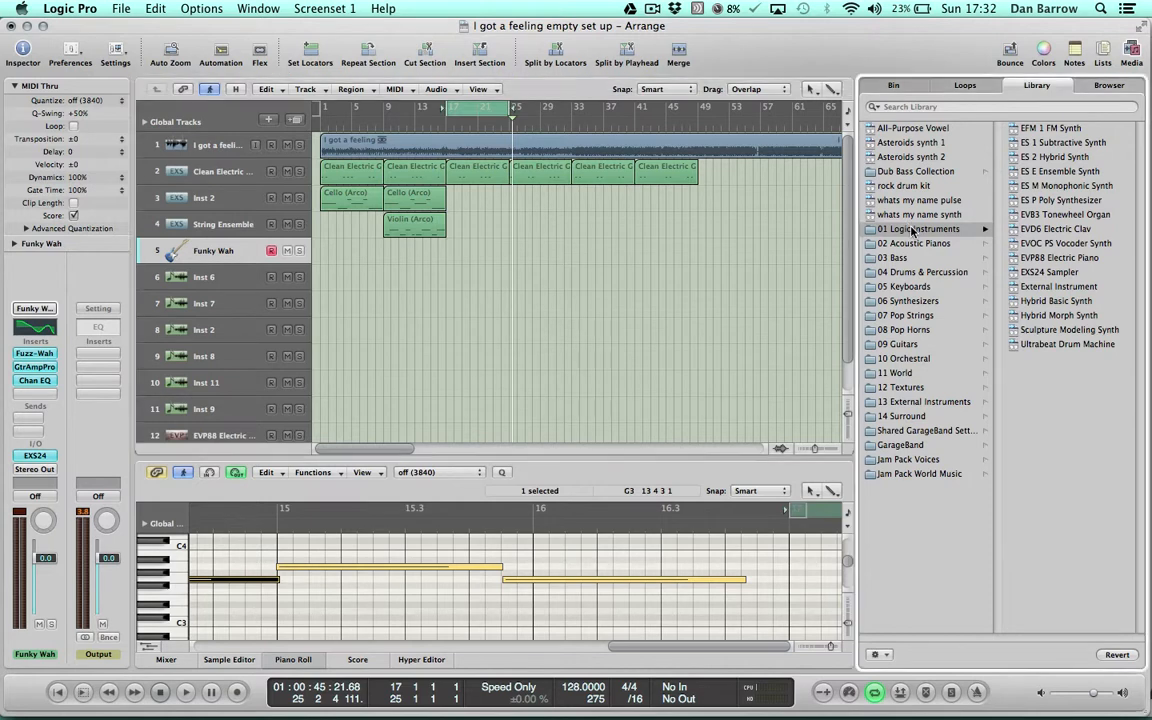
Step: Load 08 Guitars > 02 Electric Guitars > Twangy Electric onto track 5 from the Library
left_click(1048, 272)
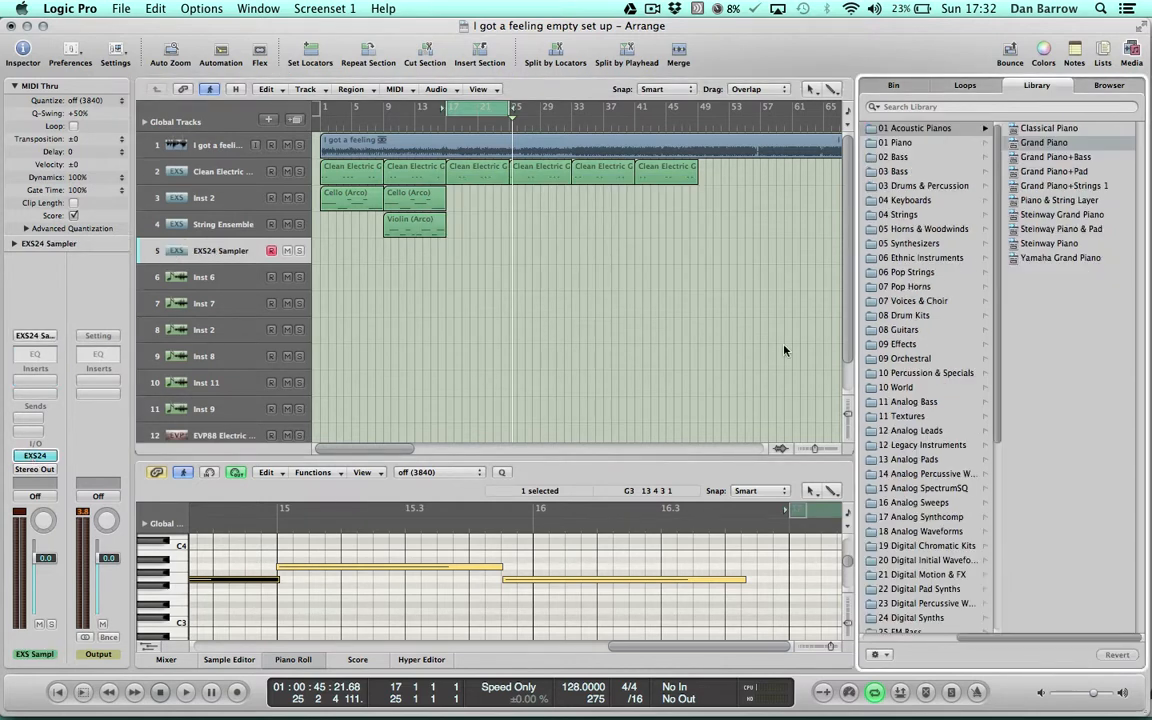
mouse_move(908, 328)
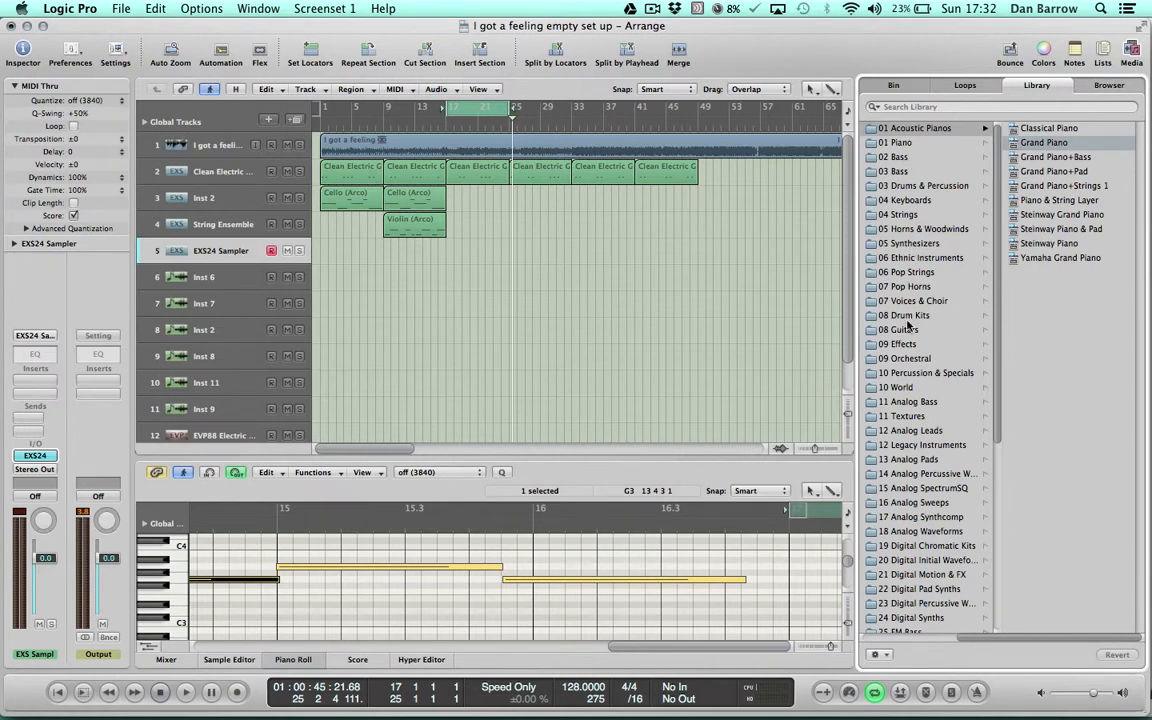
left_click(900, 328)
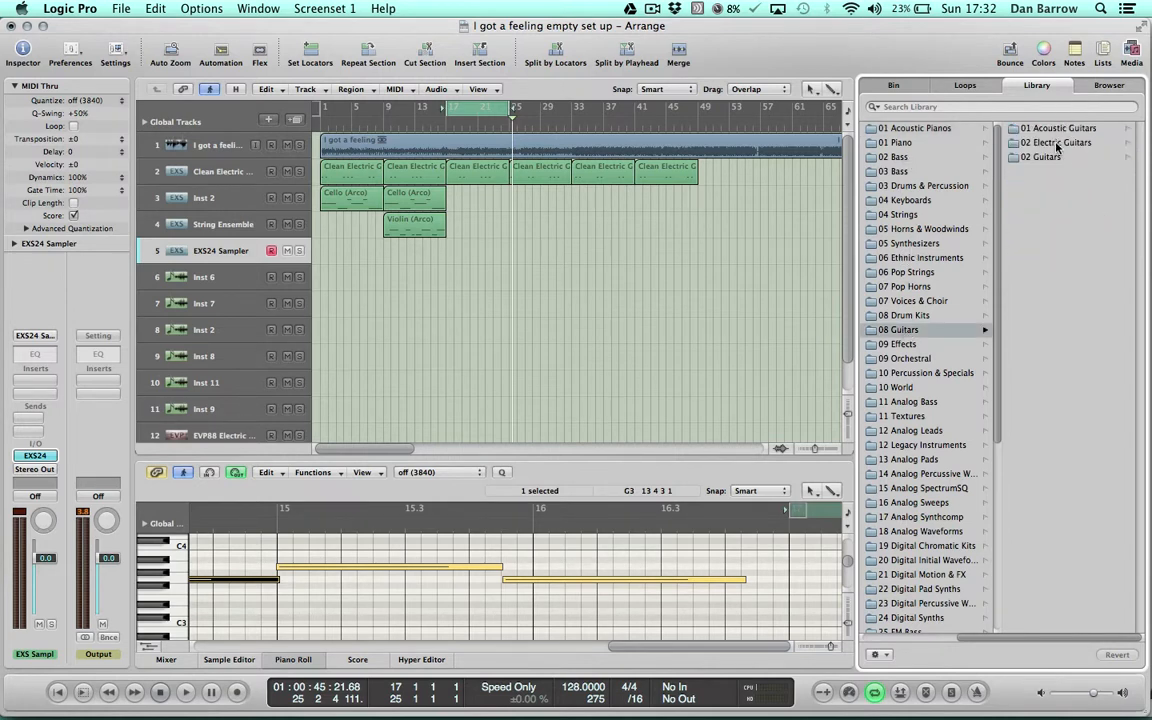
left_click(1056, 142)
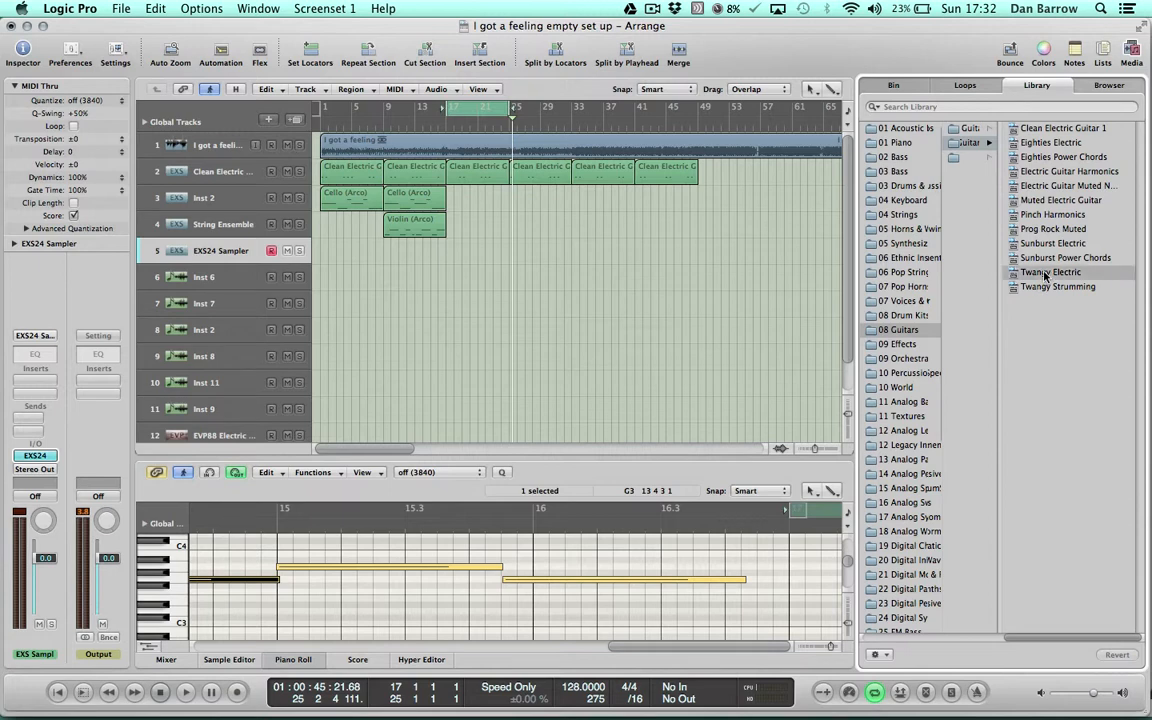
left_click(1050, 272)
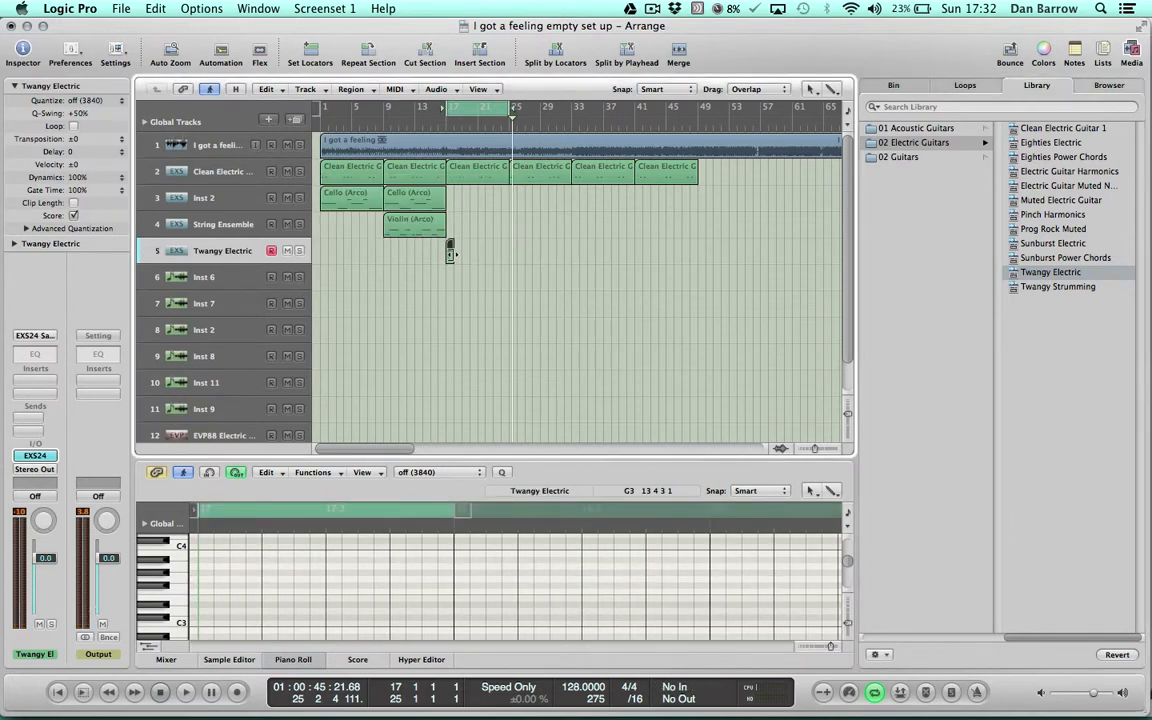
Step: Open the Twangy Electric region at bar 17 in a separate Piano Roll window
left_click_drag(452, 250, 504, 250)
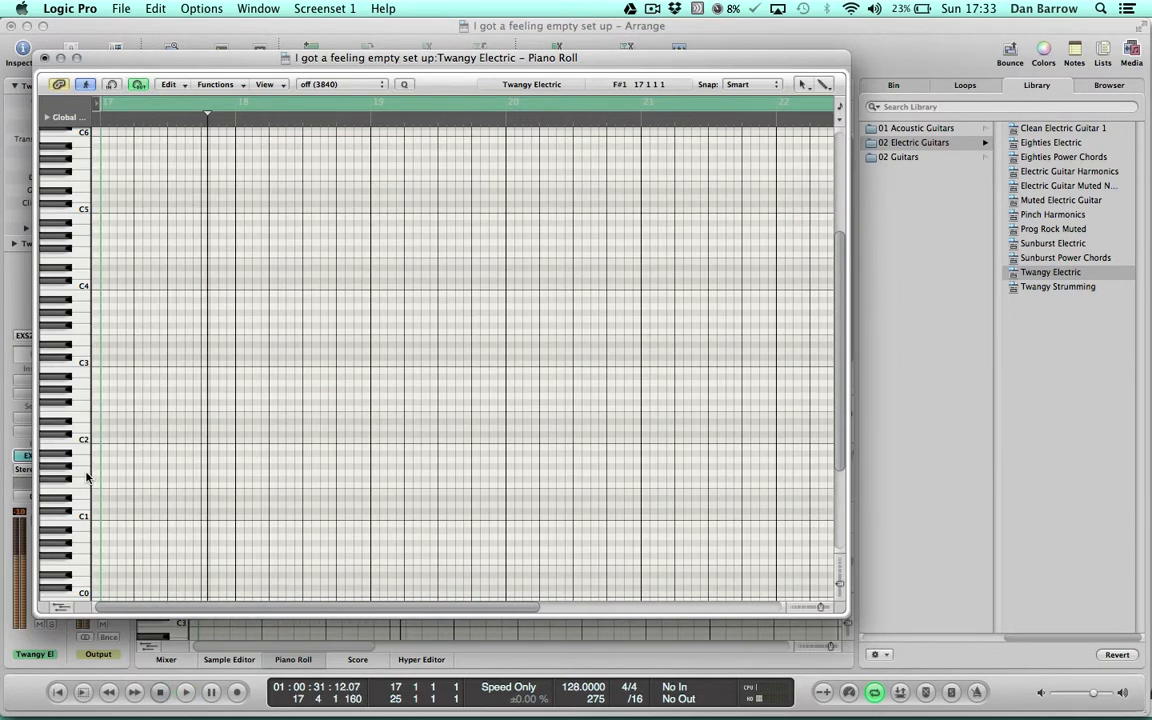
Step: Draw a G1 note at bar 17 and trim it to eighth-note length
left_click_drag(100, 472, 370, 472)
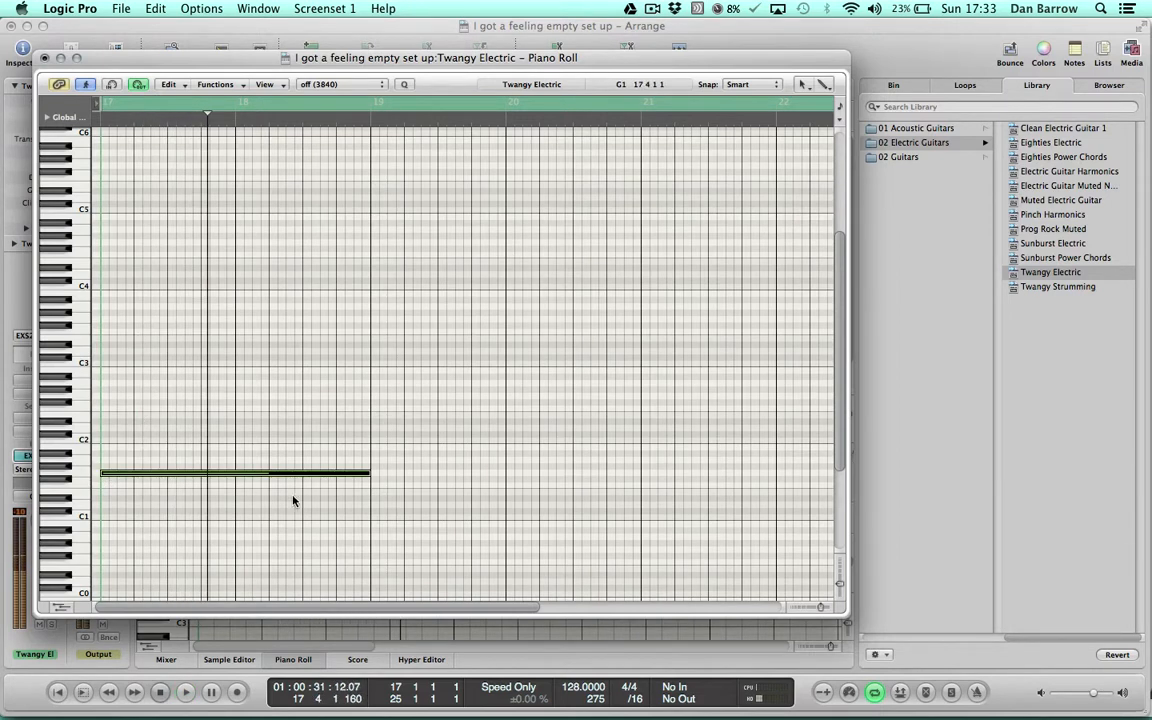
left_click_drag(368, 472, 124, 472)
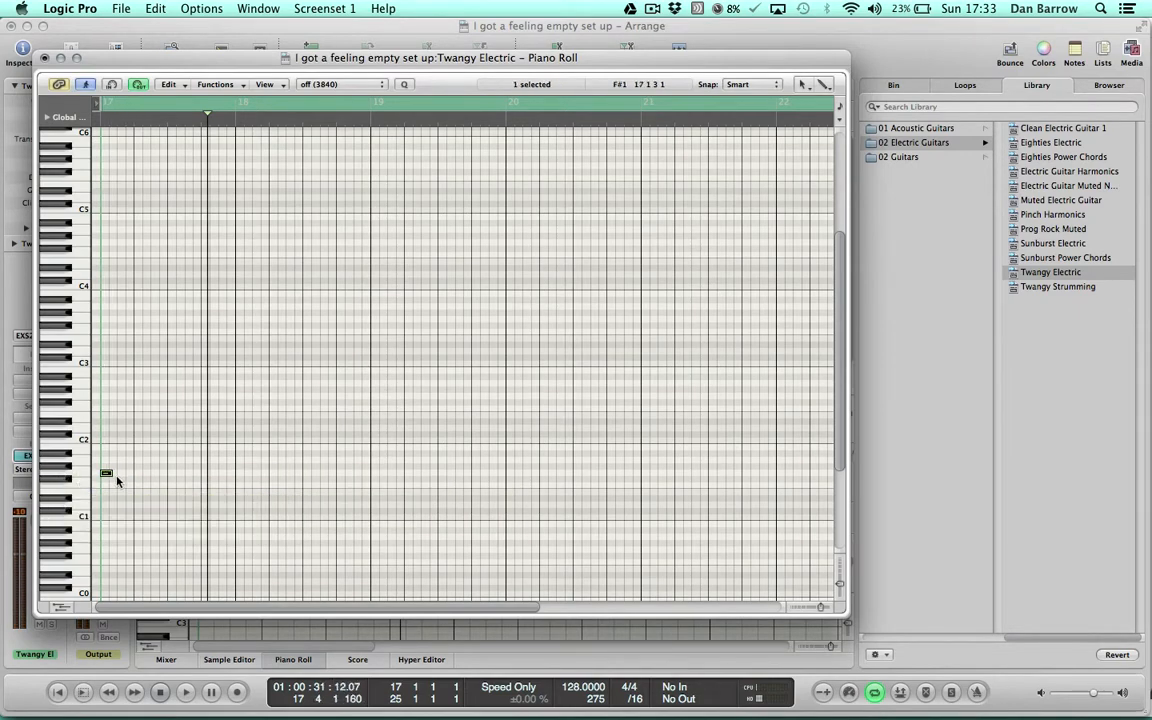
left_click_drag(106, 472, 112, 472)
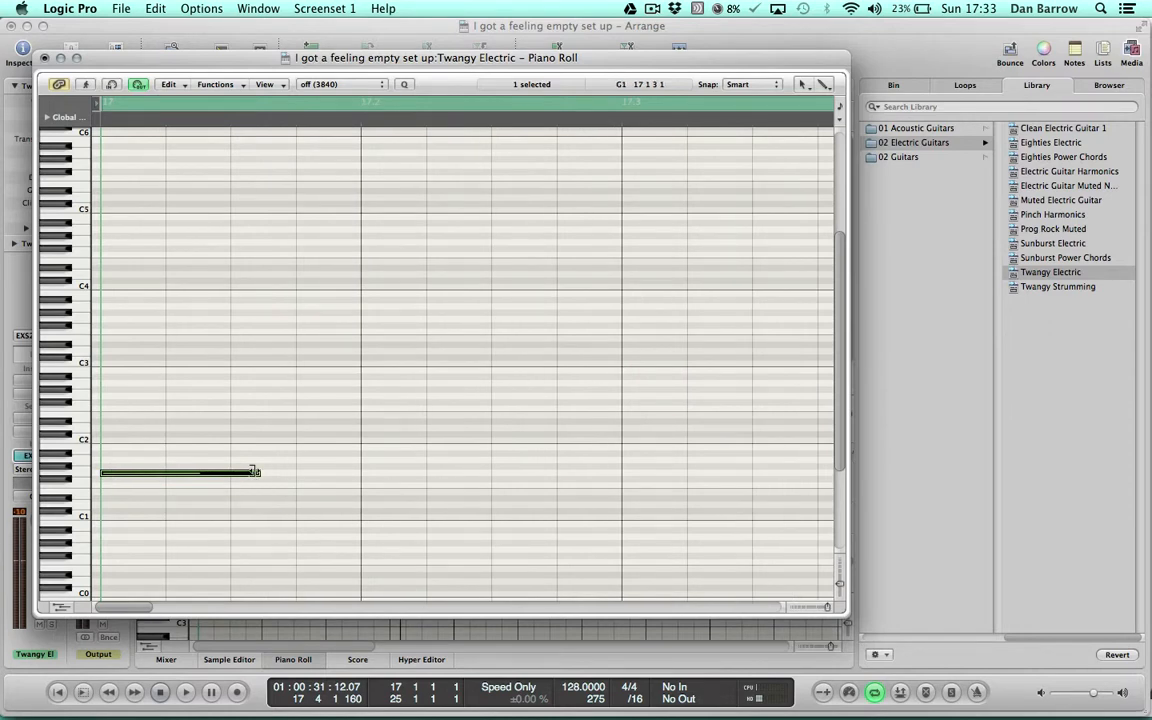
left_click_drag(256, 472, 224, 472)
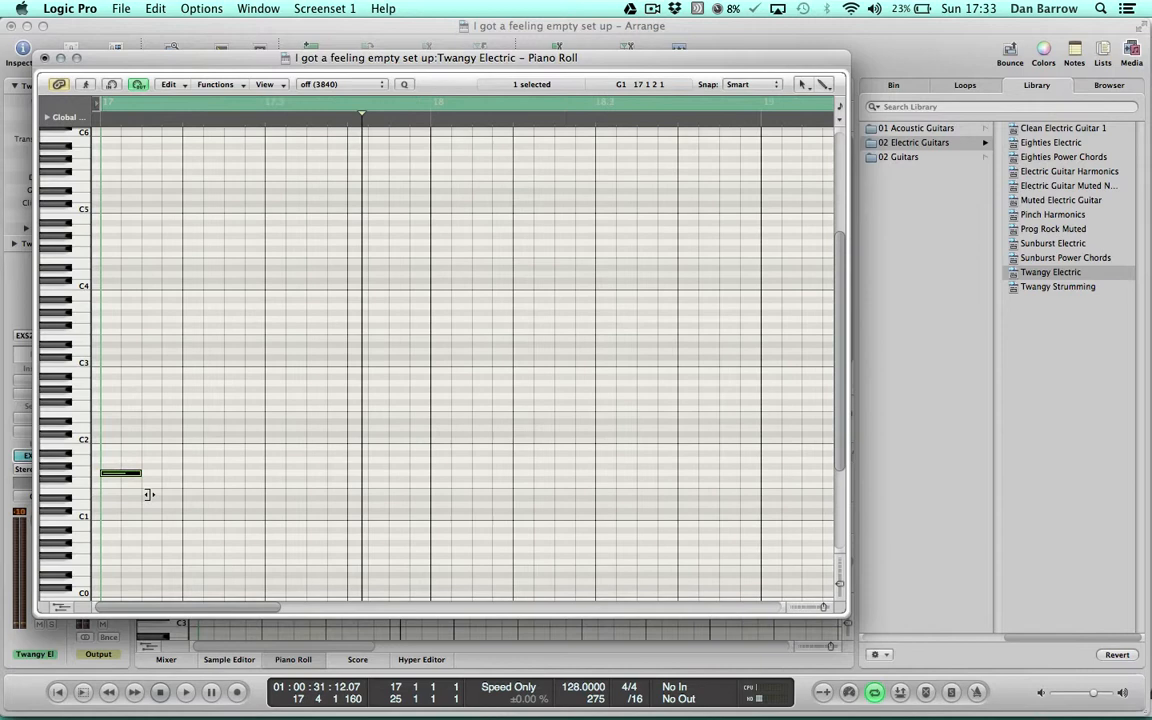
Step: Option-drag copies of the G eighth note to fill bar 17 with eight Gs
left_click_drag(140, 472, 182, 472)
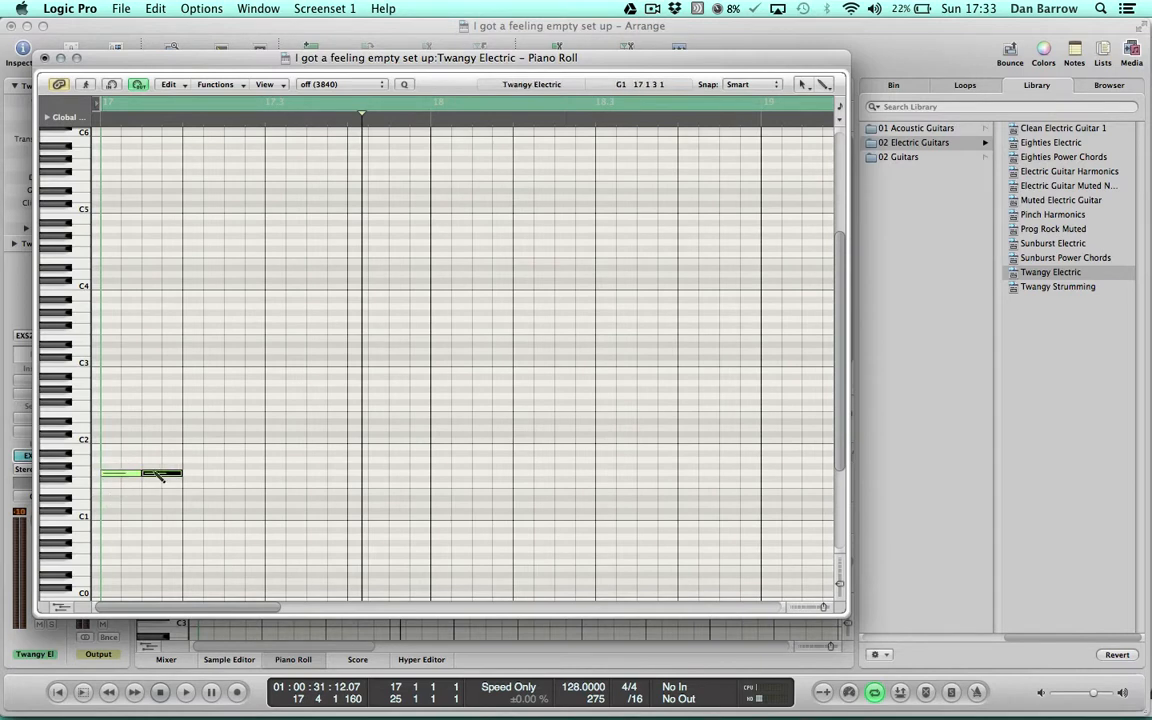
left_click_drag(180, 472, 264, 472)
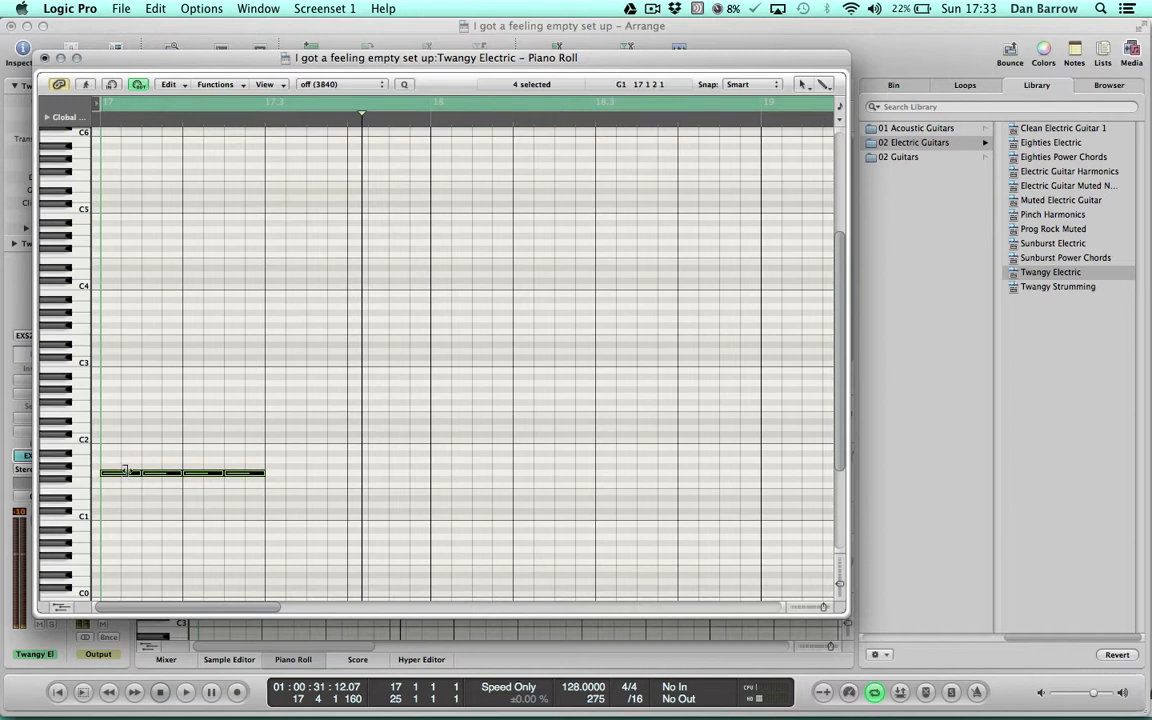
left_click_drag(180, 472, 344, 472)
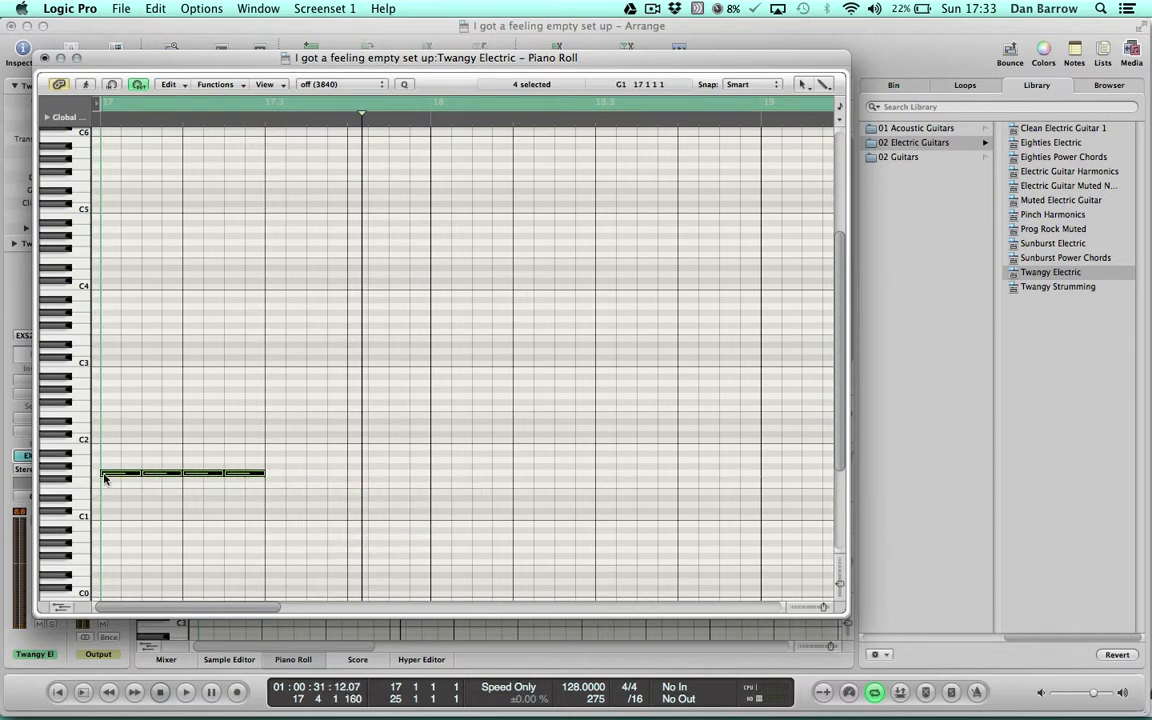
left_click_drag(180, 472, 280, 472)
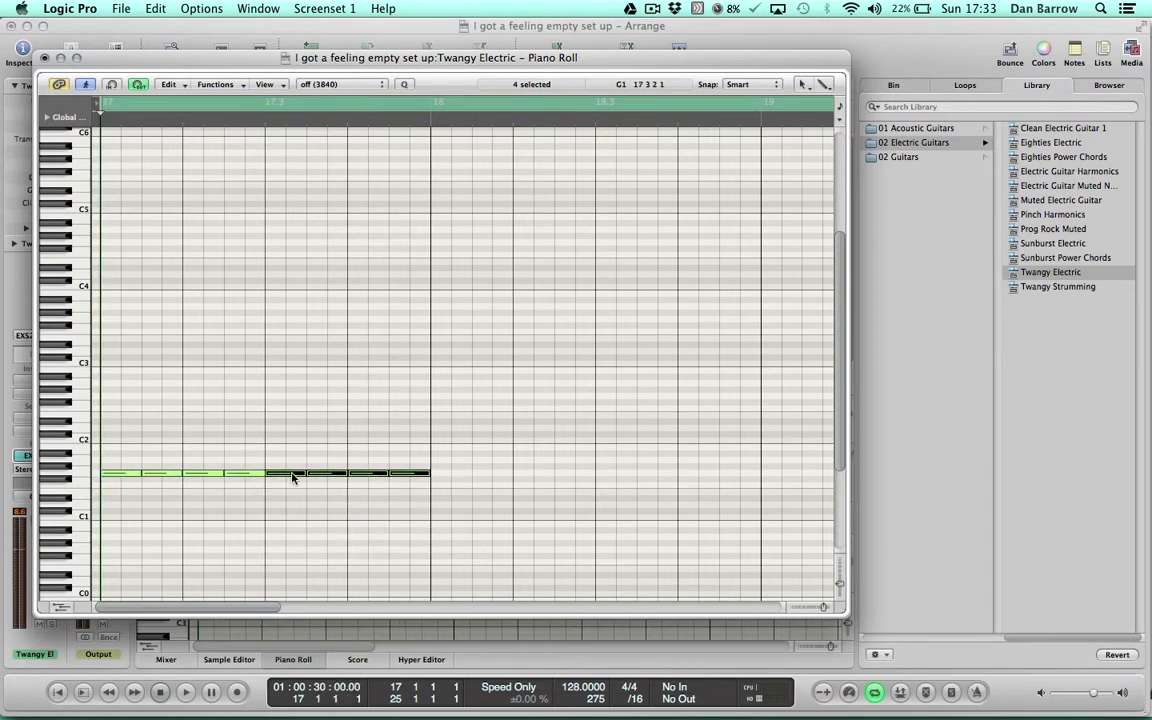
Step: Copy the G run forward one bar and raise the copies to C2
left_click(184, 692)
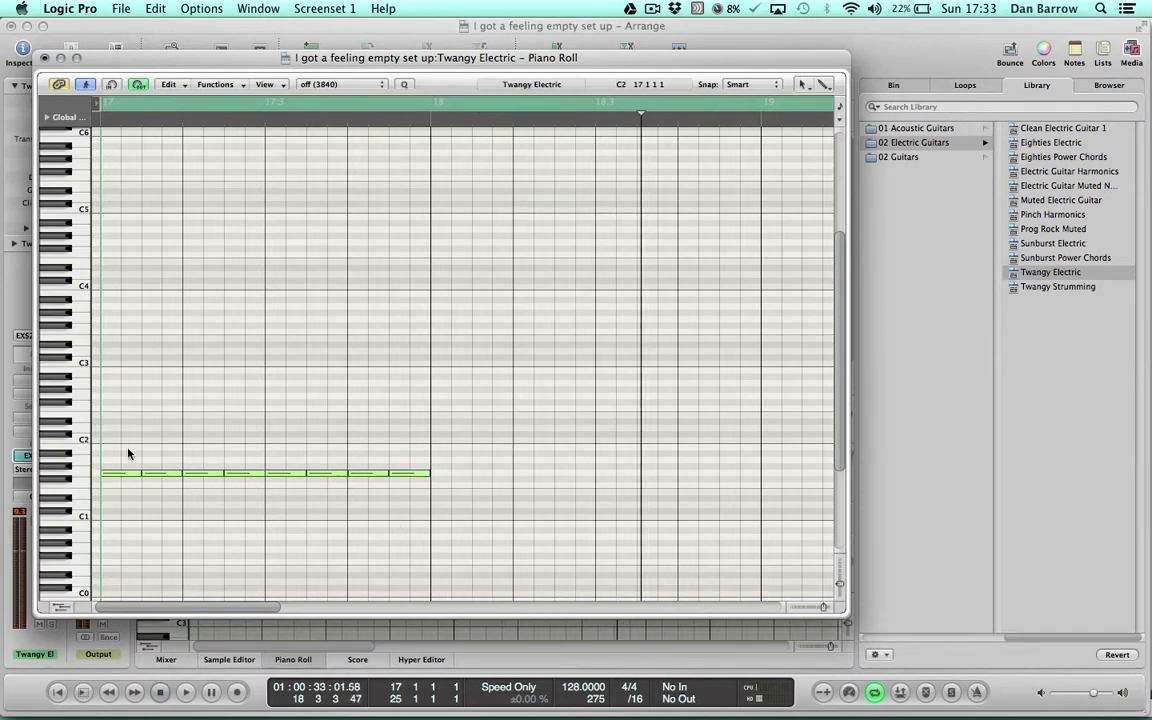
left_click(118, 472)
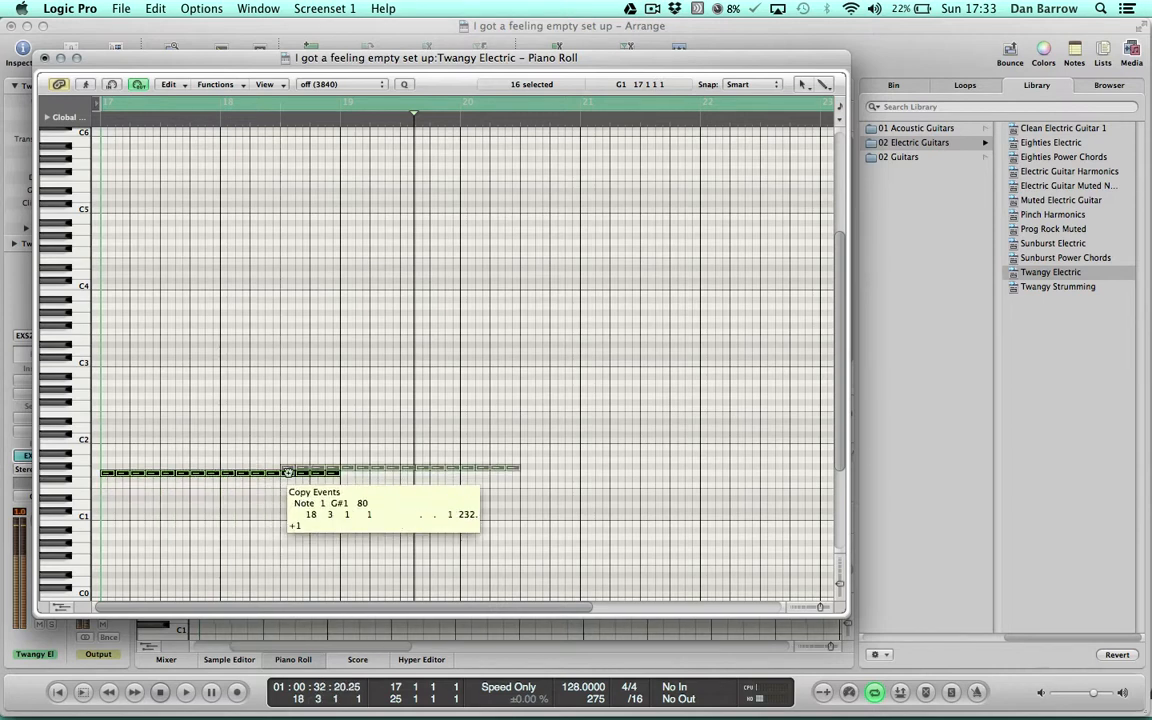
left_click_drag(288, 472, 350, 444)
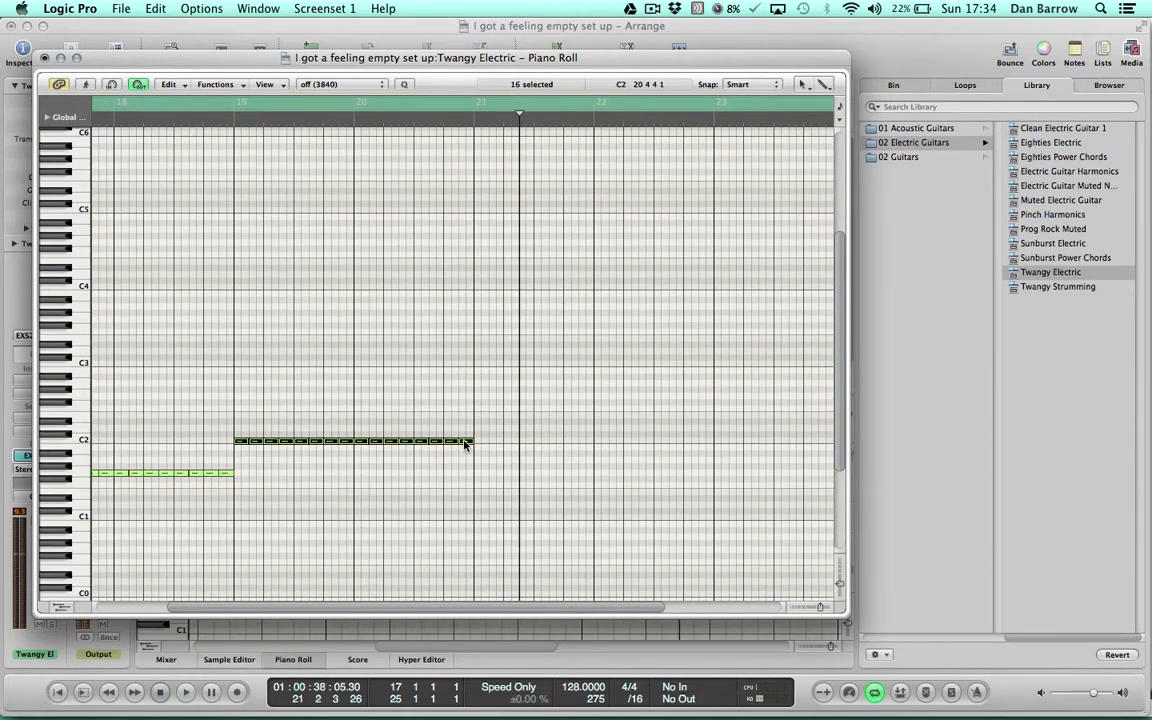
Step: Copy the C run forward and lower the copies to a run of Bs
left_click(464, 442)
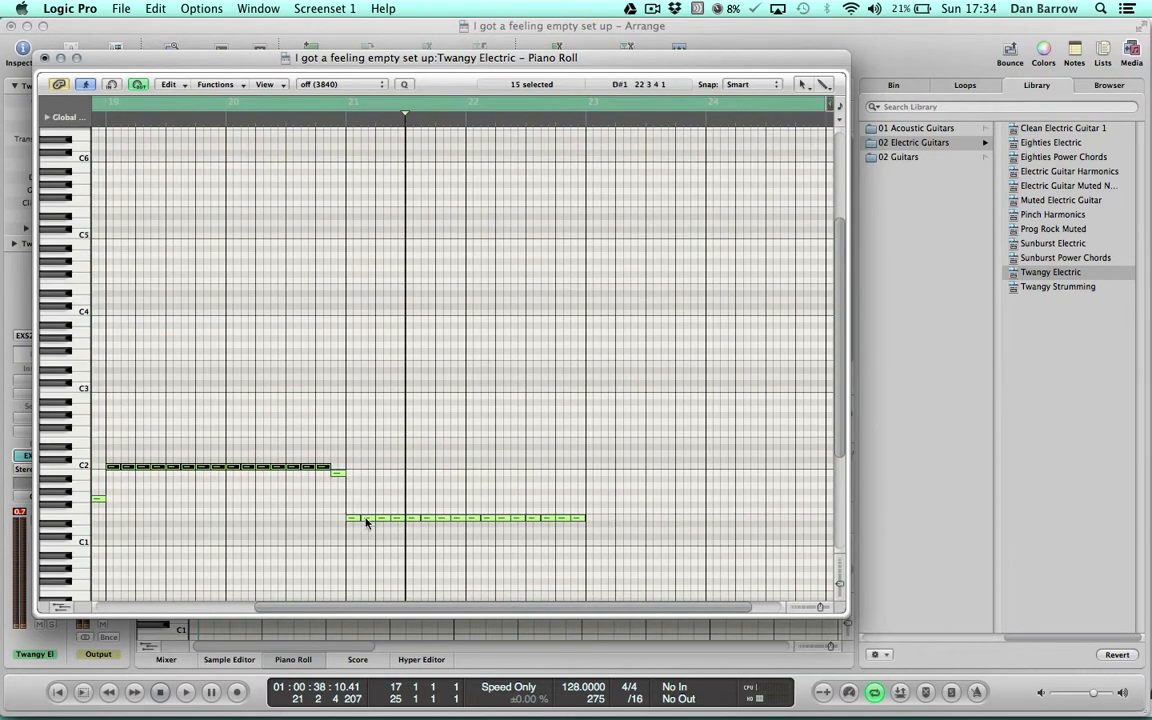
Step: Copy the B run into the next bar as Es and play the guitar line back
left_click(356, 516)
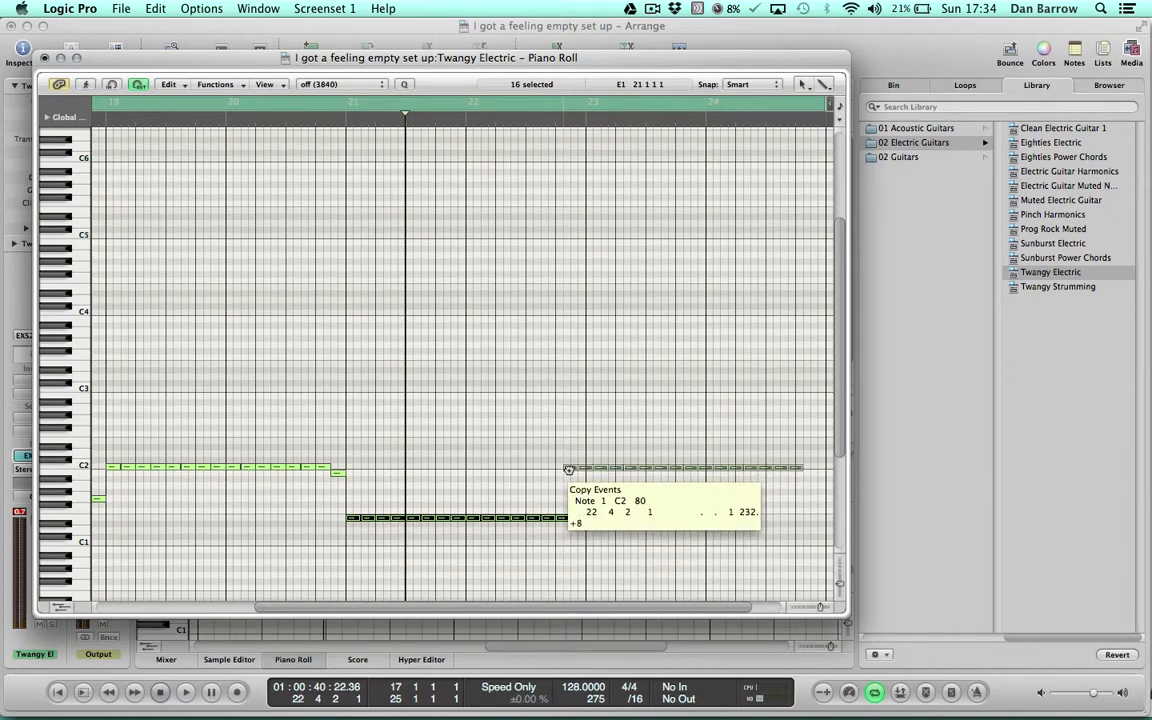
left_click_drag(568, 468, 598, 470)
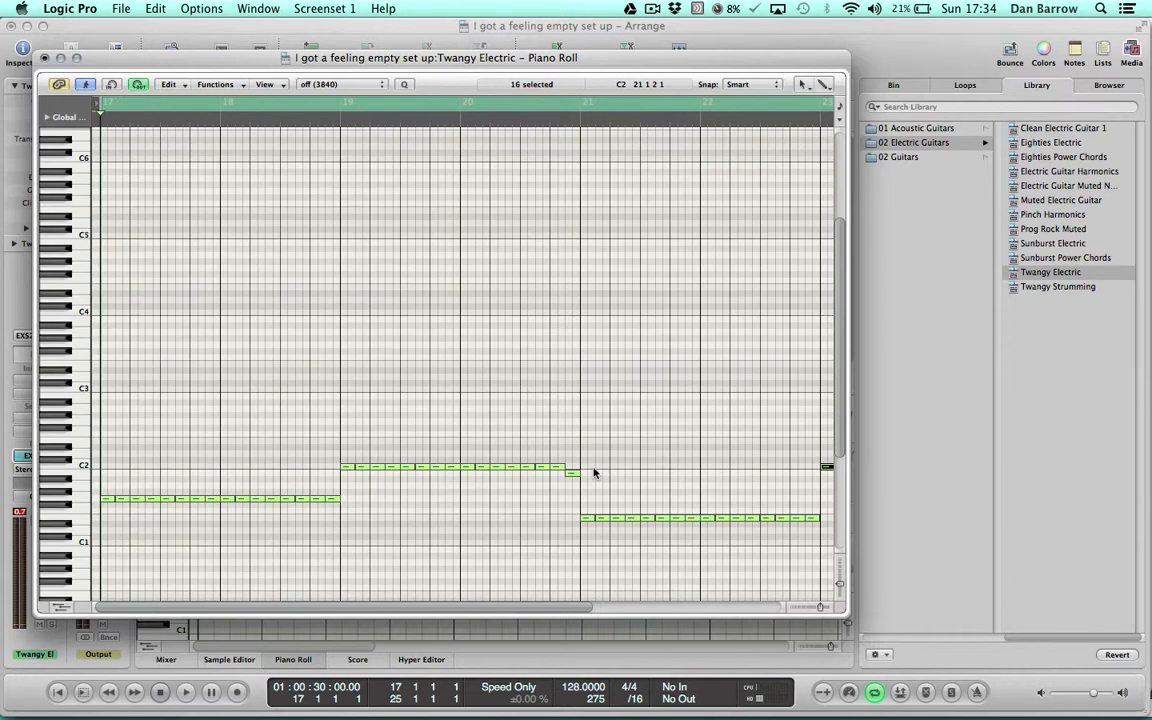
left_click(186, 692)
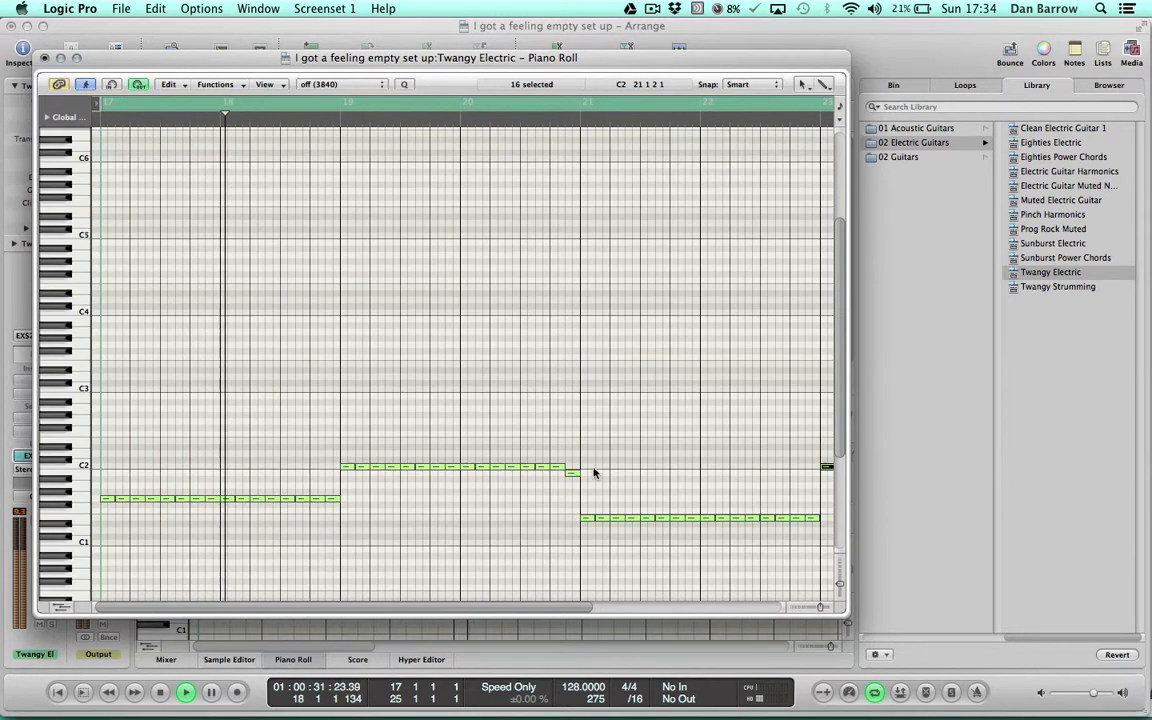